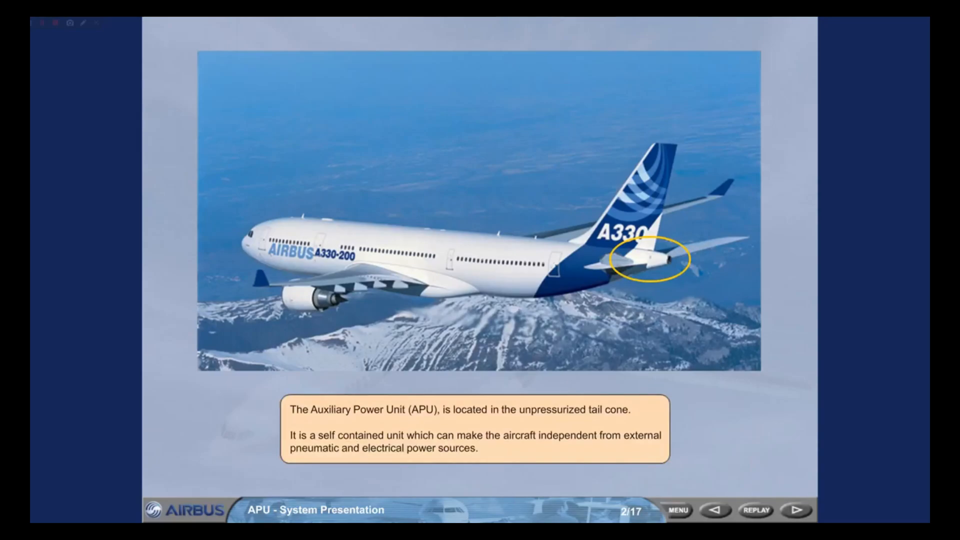
Advance to slide 3/17 on APU starting power: batteries, external power, engine generator
click(794, 510)
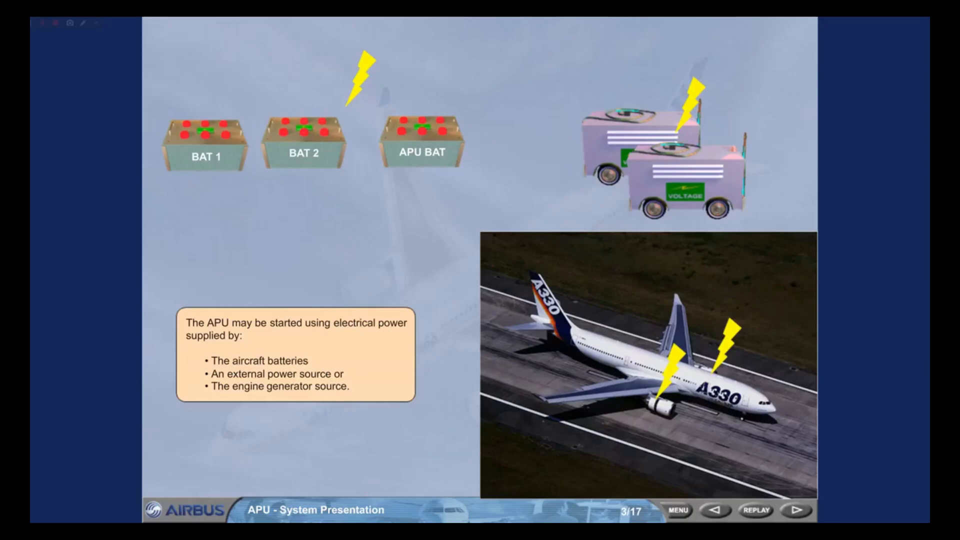
Advance to slide 4/17, showing the APU supplying AC electrical power and bleed air
click(795, 510)
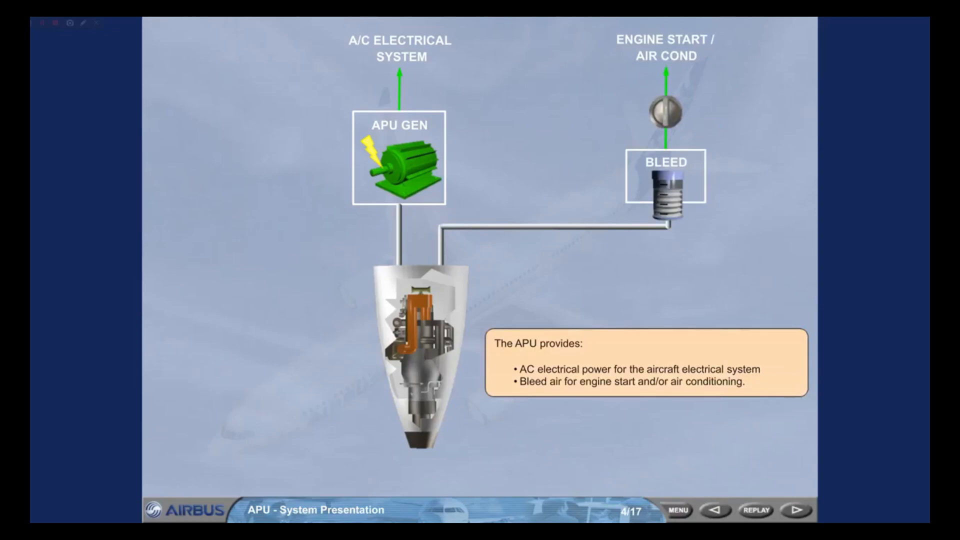
Advance to slide 5/17 on the electrically operated APU air intake flap
click(794, 510)
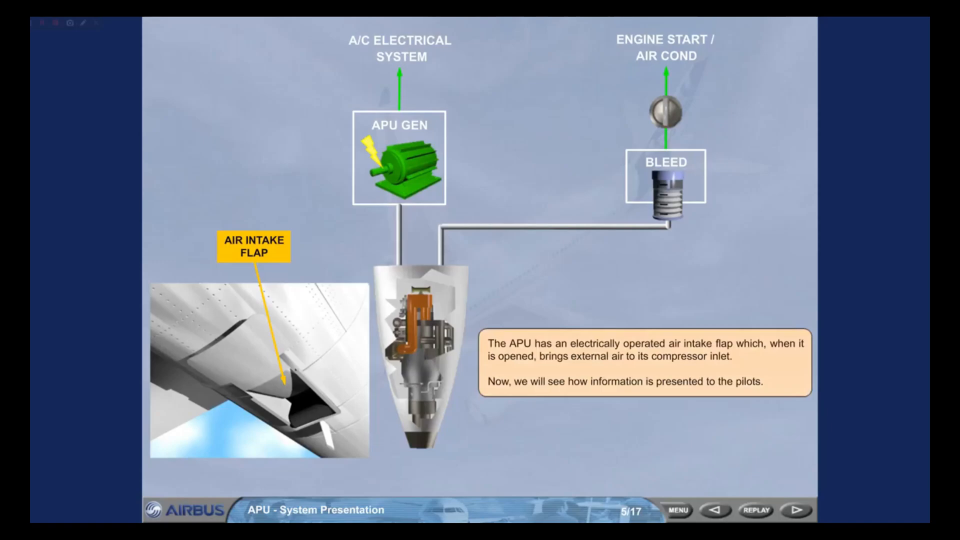
Advance to slide 6/17 showing the ECAM APU page with EGT, generator, bleed and flap parameters
click(794, 510)
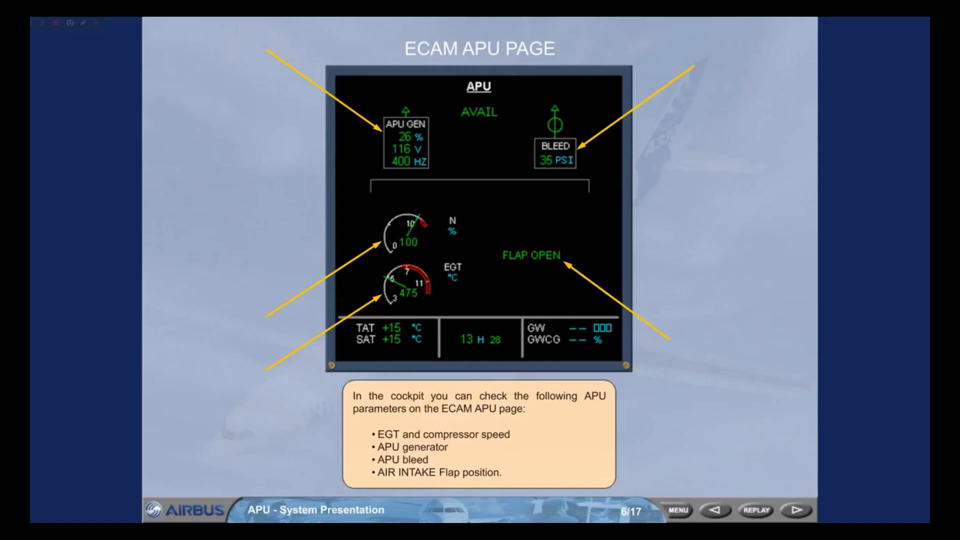
click(794, 510)
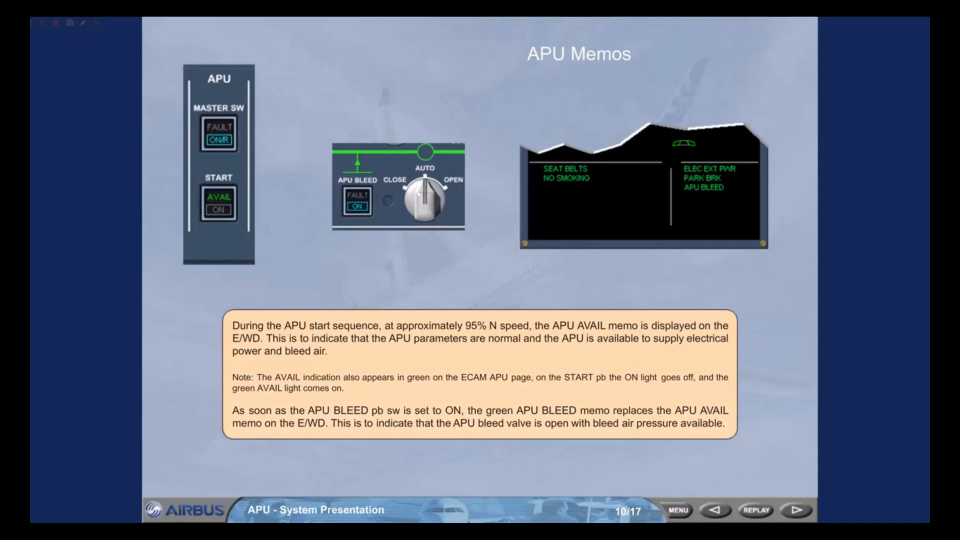
Move forward one slide in the APU presentation, past the APU Memos slide
click(795, 510)
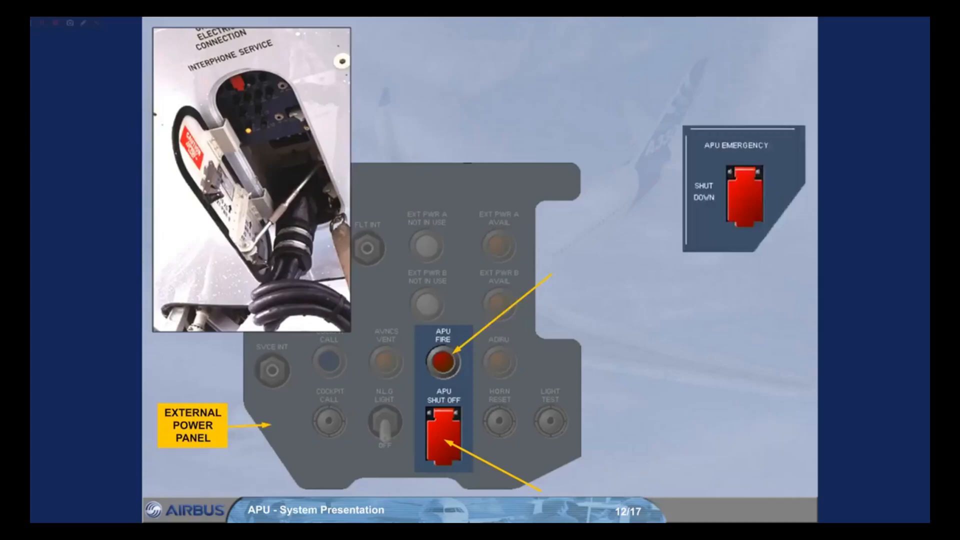
Press Right to advance to slide 13/17 on the Electronic Control Box
key(Right)
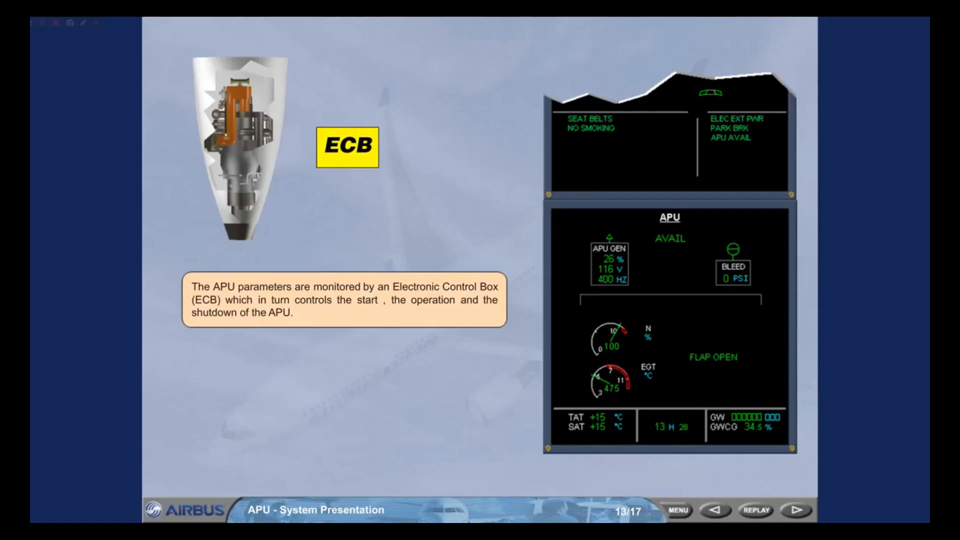
Advance to slide 14/17, pairing the ECB with the APU MASTER SW and START panel
click(794, 510)
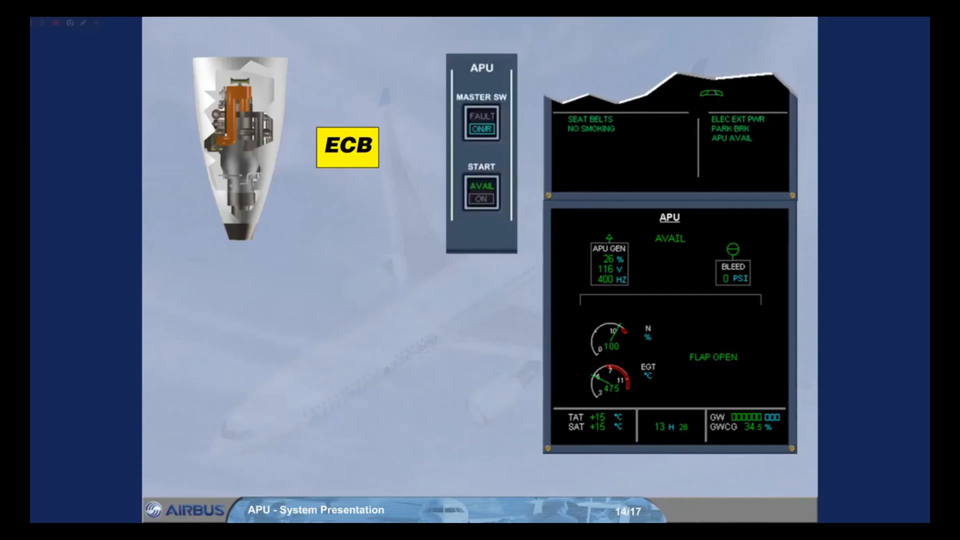
Play slide 14's ECB normal shutdown explanation with MASTER SW set OFF
click(481, 125)
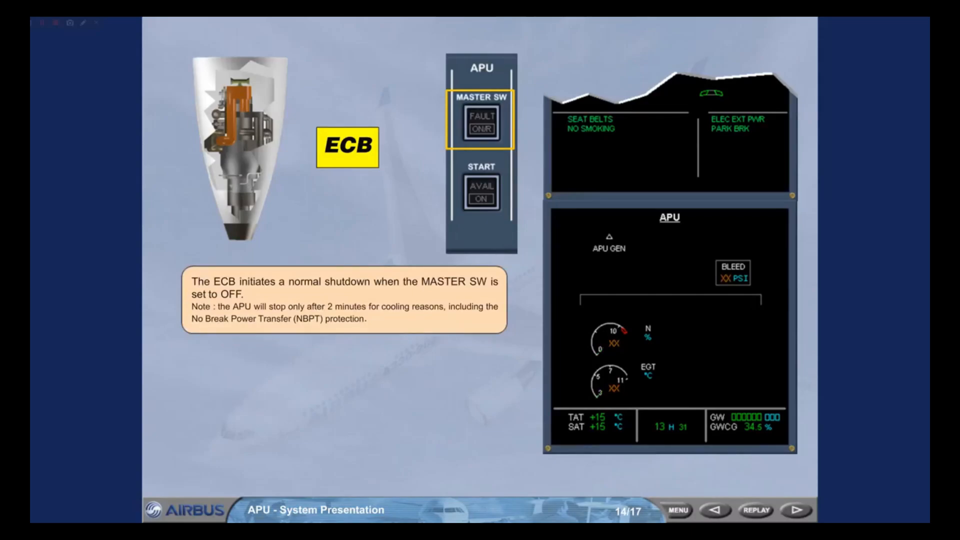
click(482, 122)
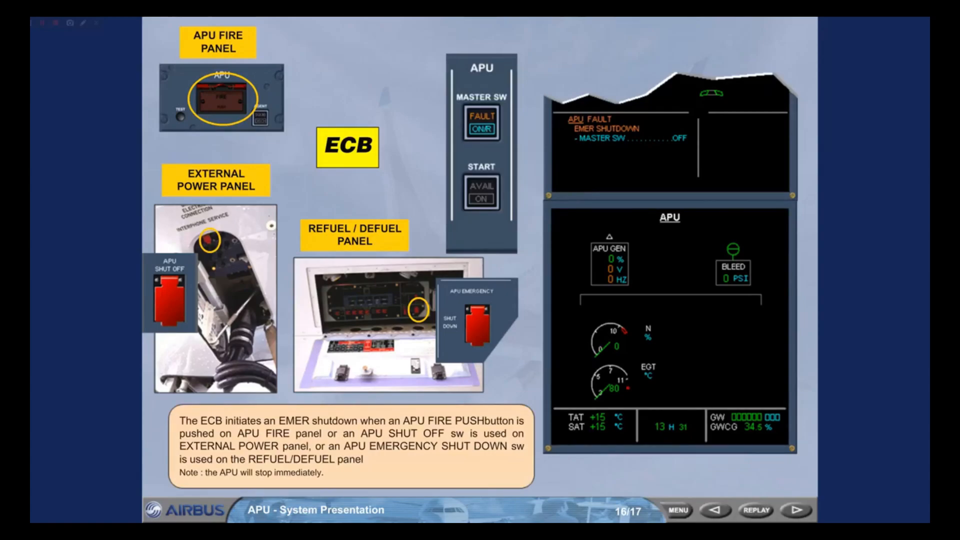
Advance to slide 17/17 and play the APU FAULT emergency shutdown sequence
click(795, 510)
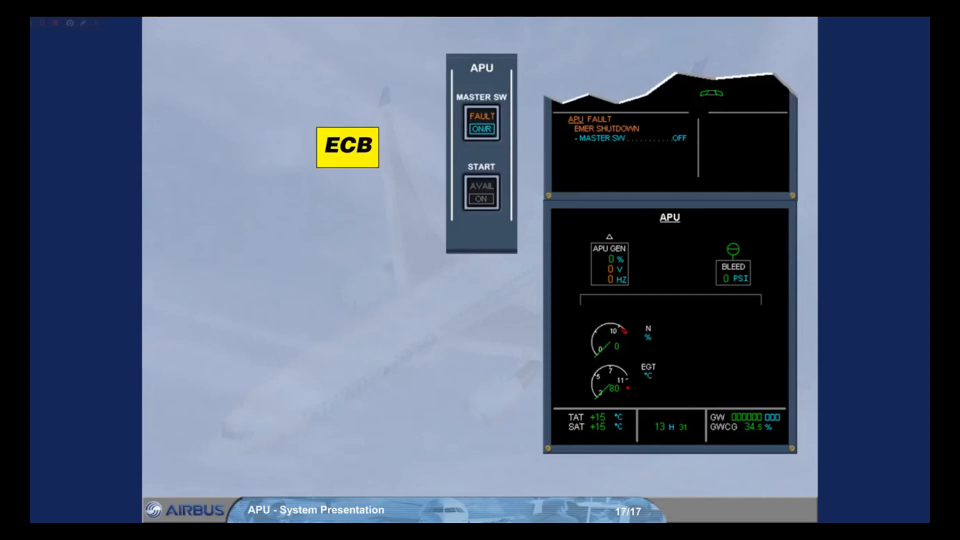
click(482, 126)
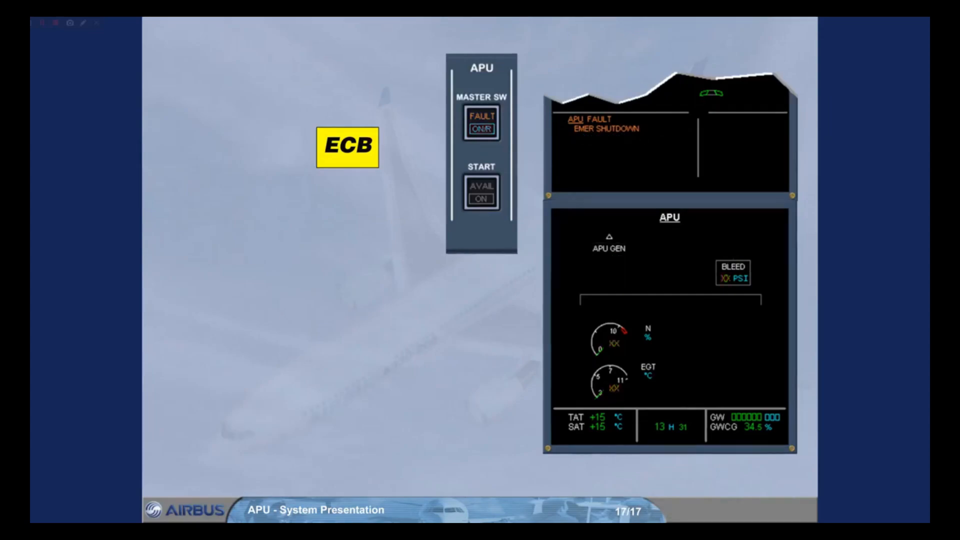